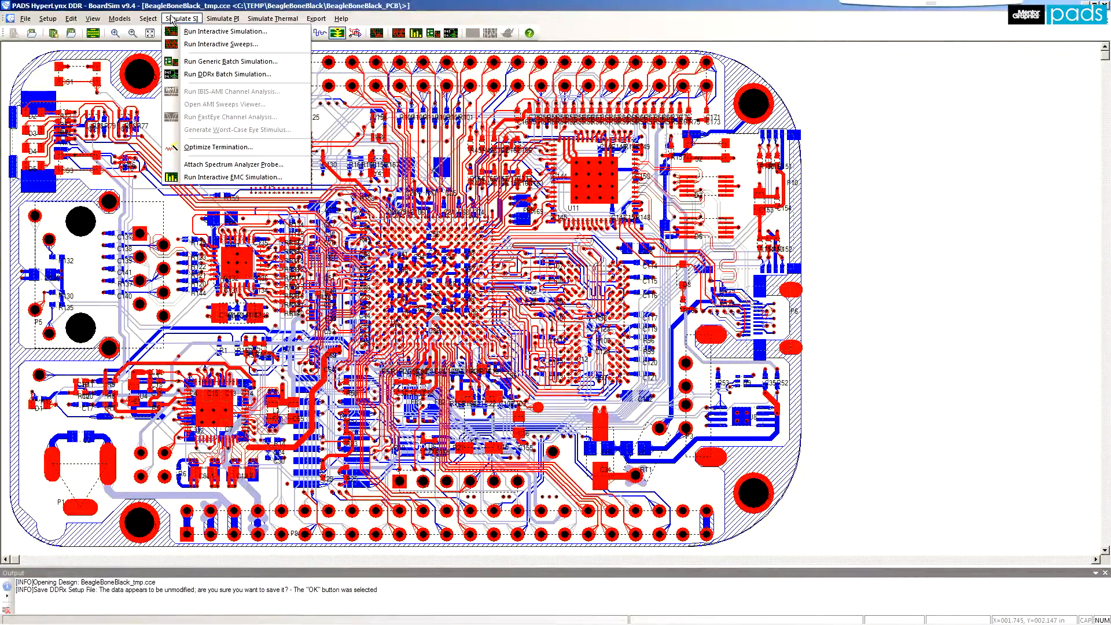
Step: Launch the DDRx batch simulation wizard and advance to the controller and DRAM ODT Models page
click(228, 74)
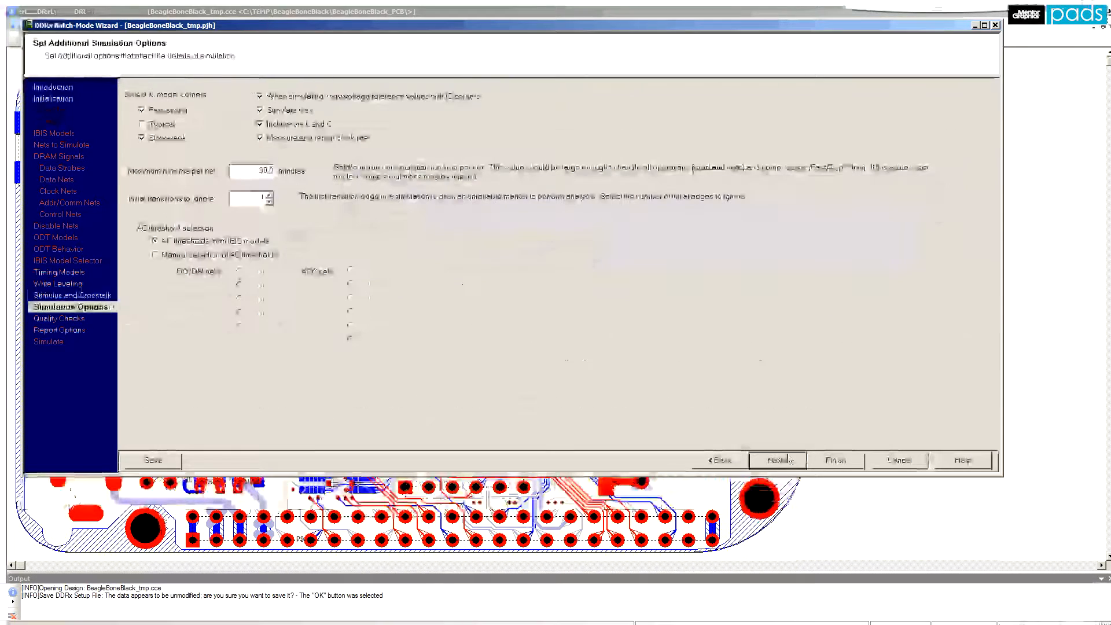
click(778, 460)
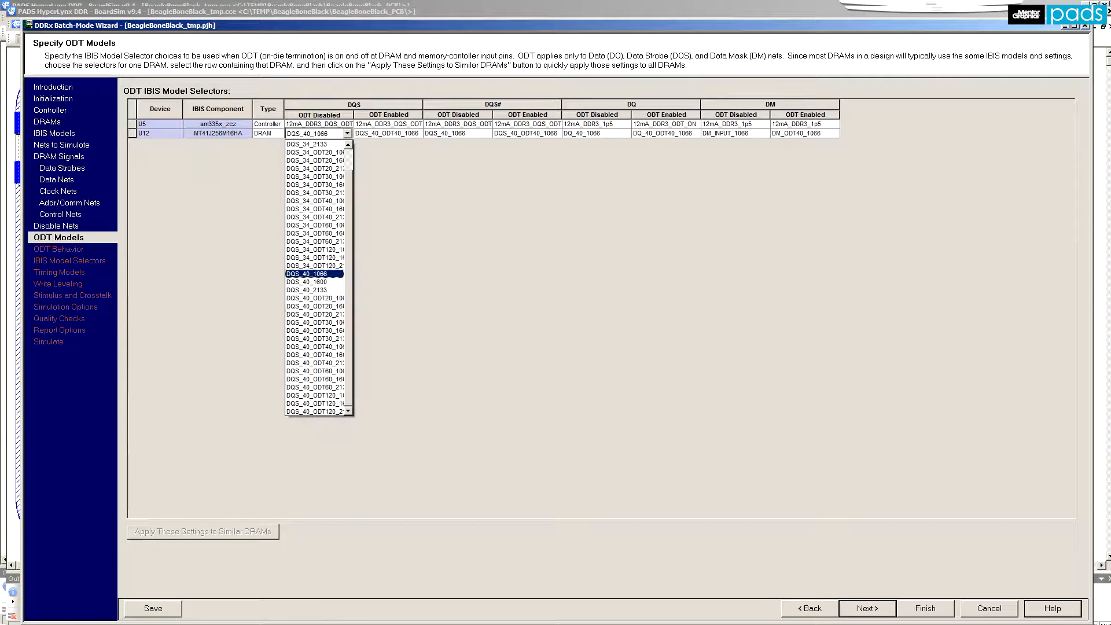
Step: Review the interface portions and nets to simulate, advancing to the Quality Checks page
click(868, 608)
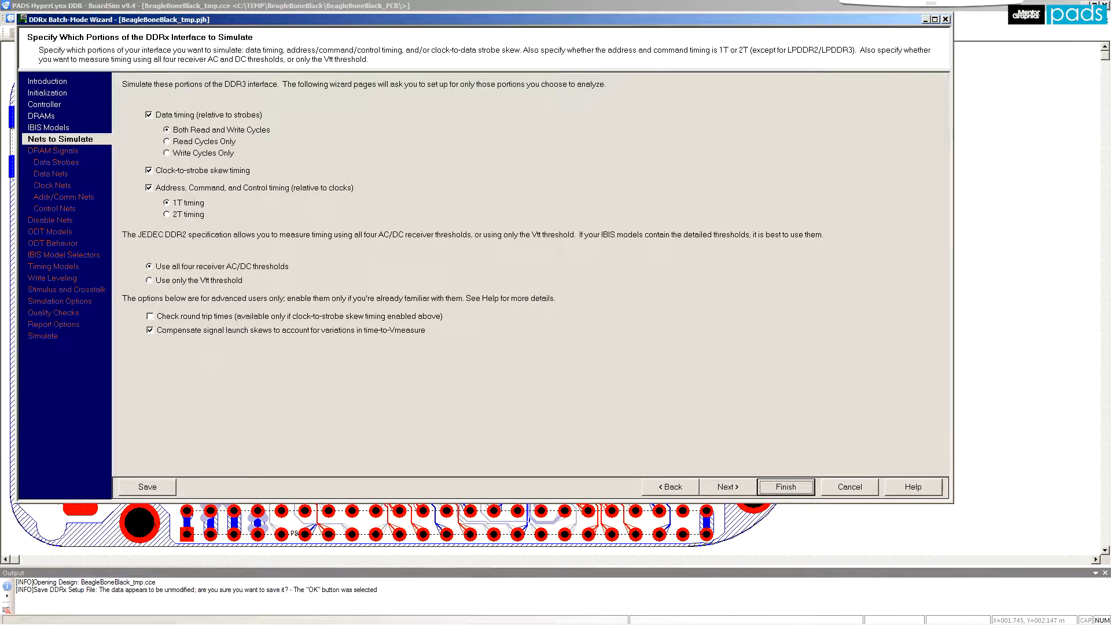
click(728, 486)
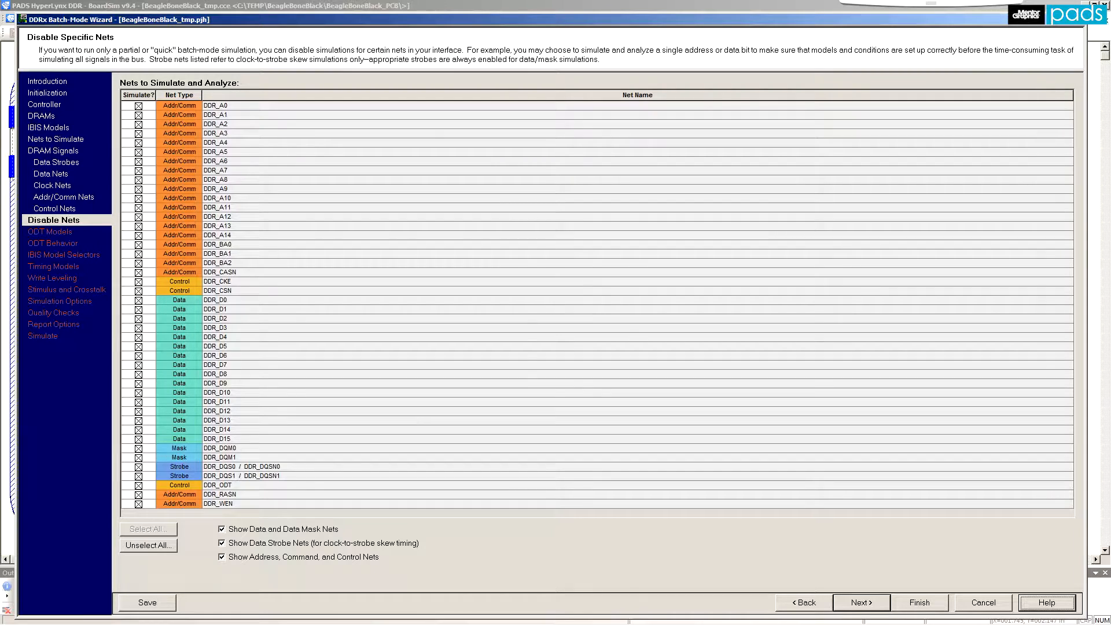
click(861, 603)
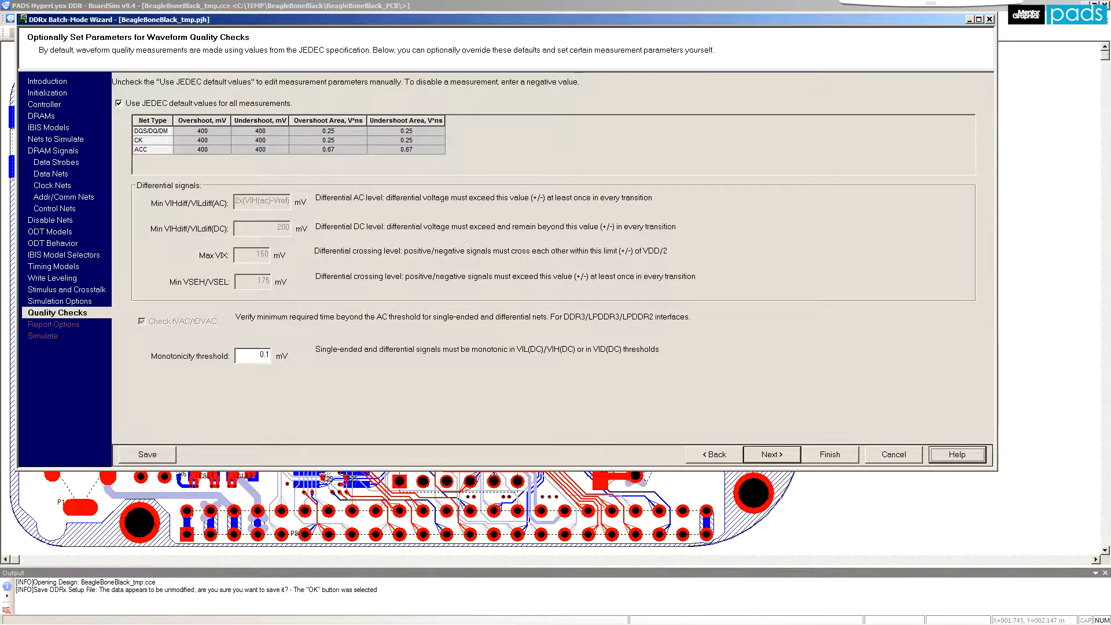
Step: Disable JEDEC default quality limits and enter custom values of 250 mV and 275 mV
click(52, 278)
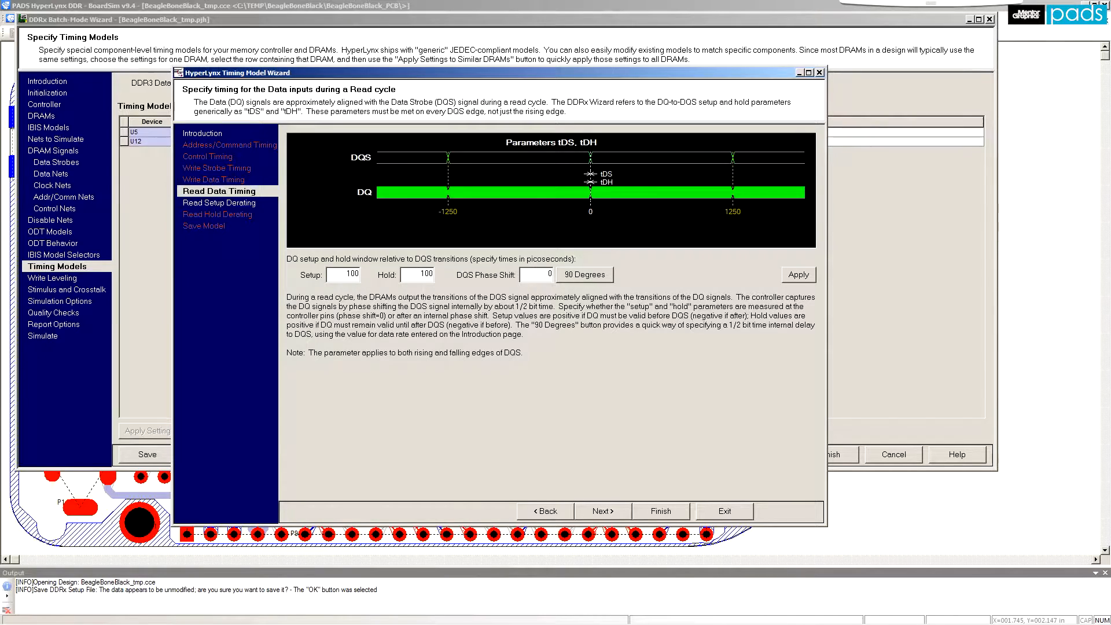
click(603, 511)
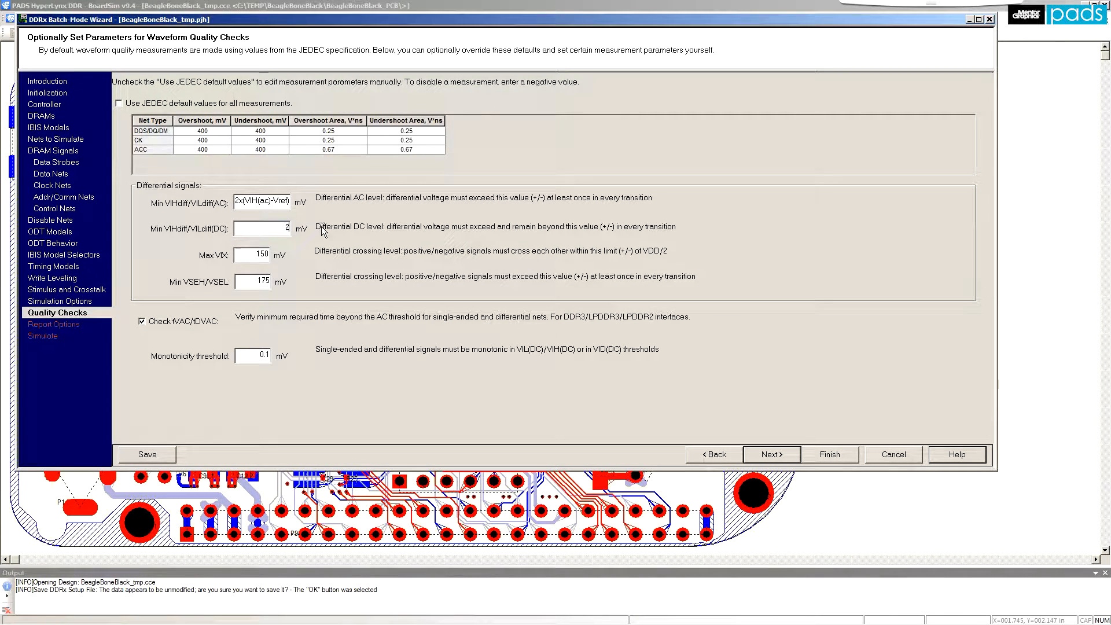
text(250)
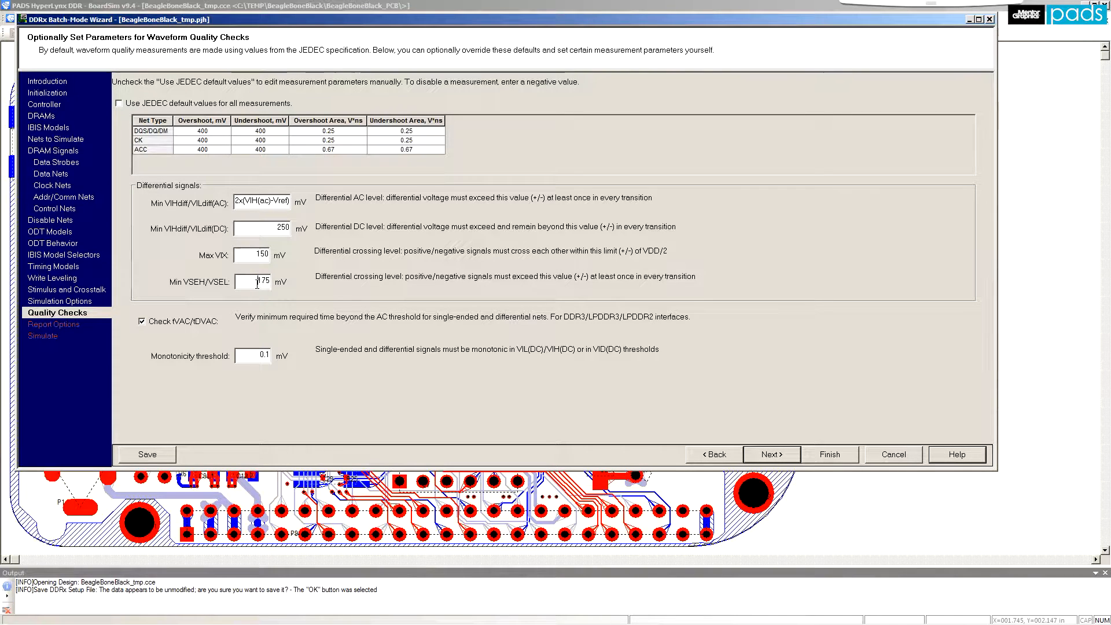
text(275)
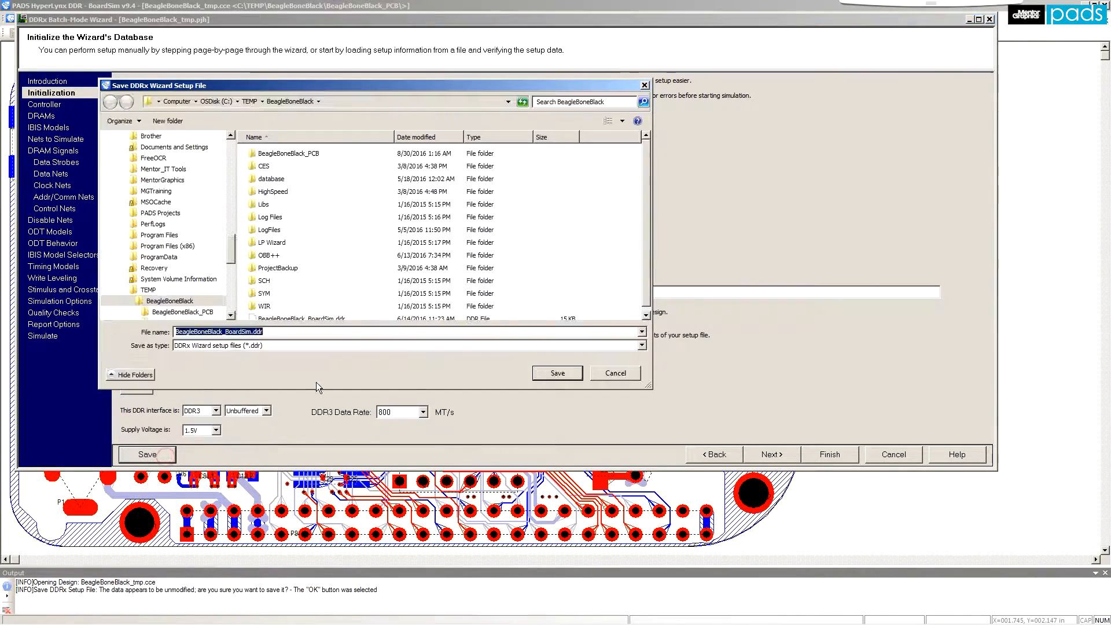
Step: Save the setup as BeagleBoneBlack_BoardSim.ddr and run the DDRx batch simulation
click(558, 373)
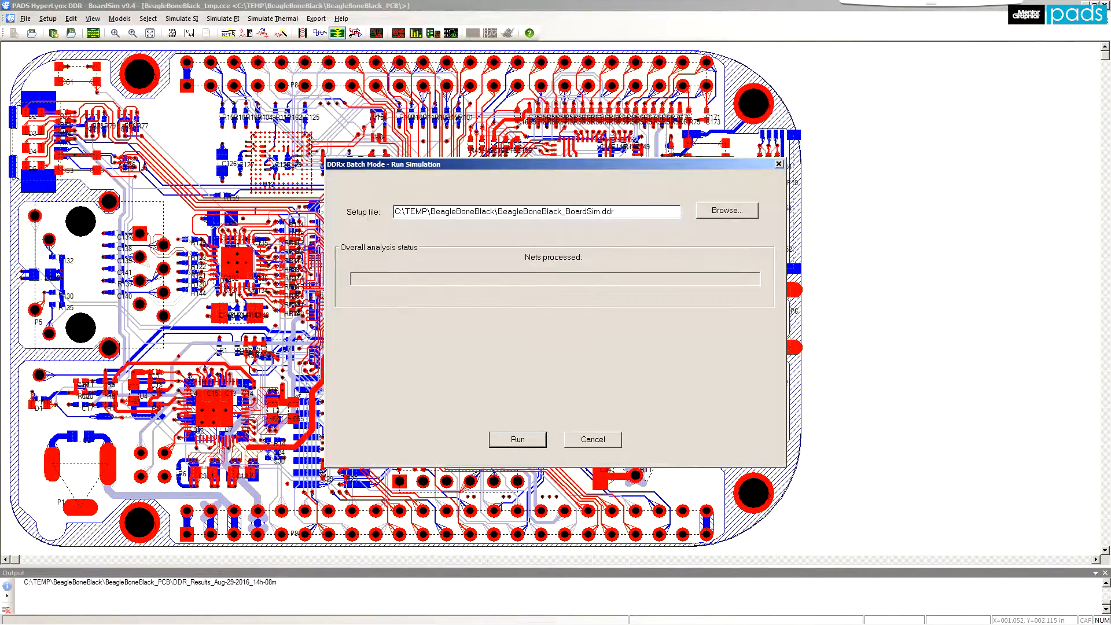
click(518, 439)
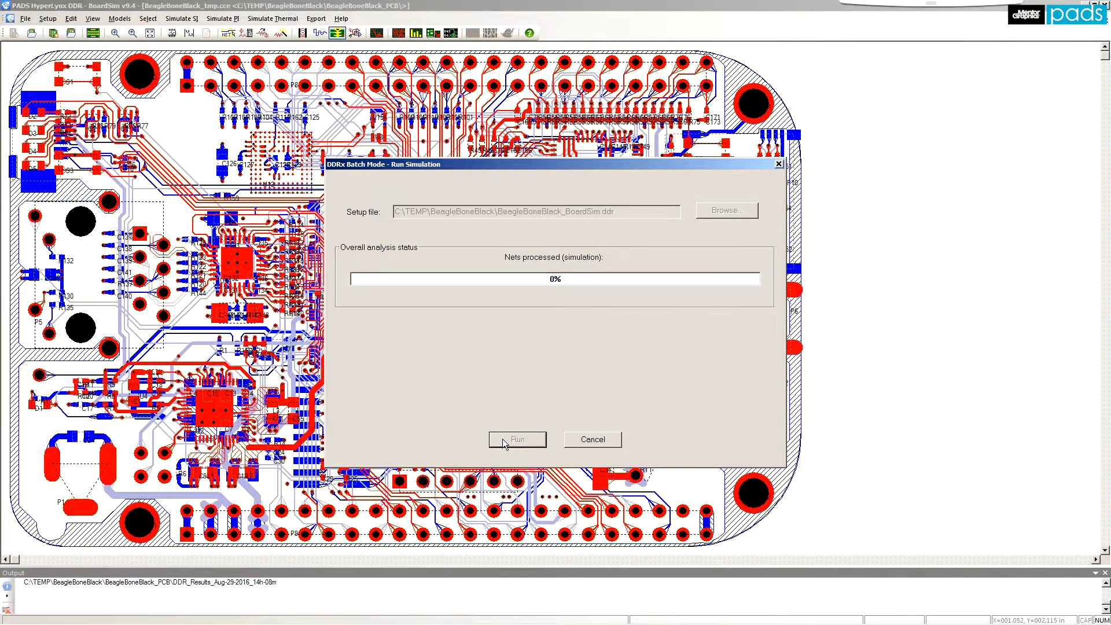
click(517, 439)
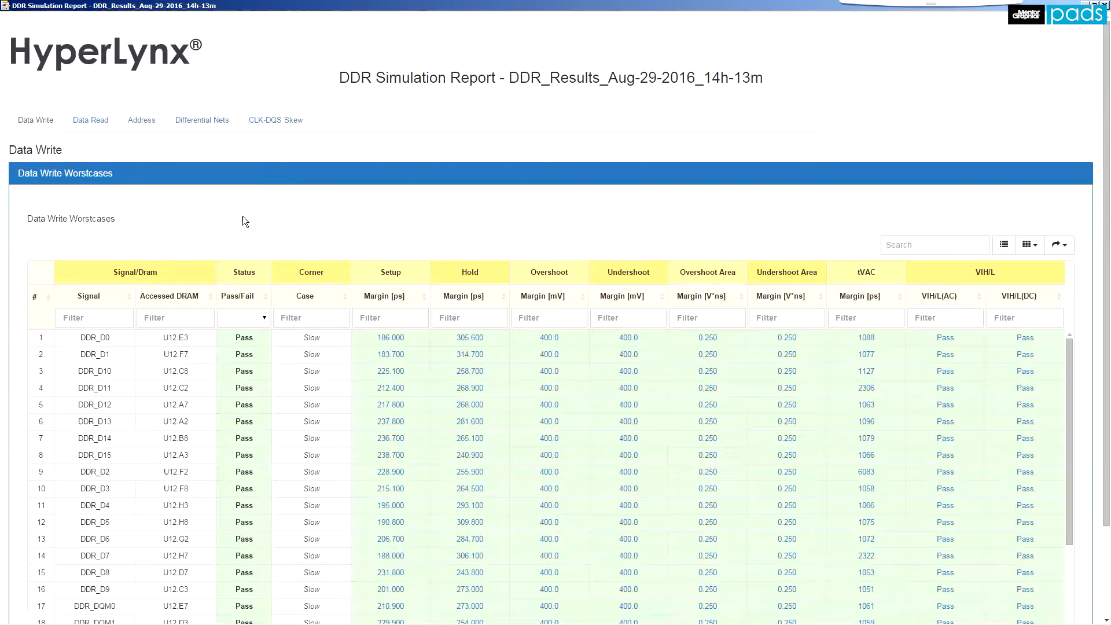
Step: Filter the Data Read differential nets results in the report to show only failing entries
click(90, 120)
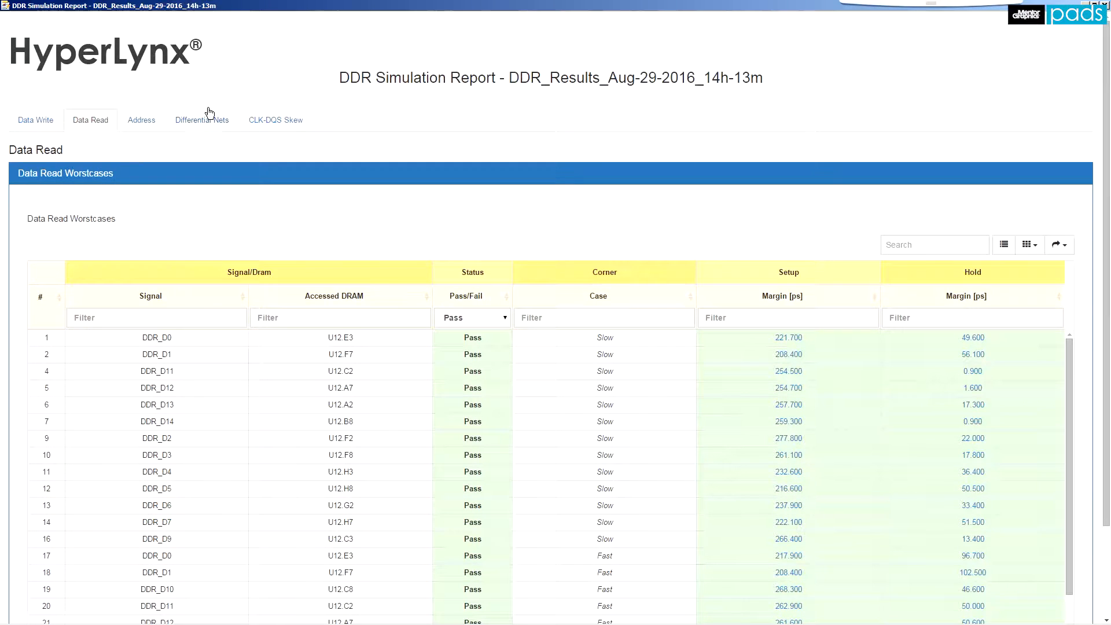
click(202, 120)
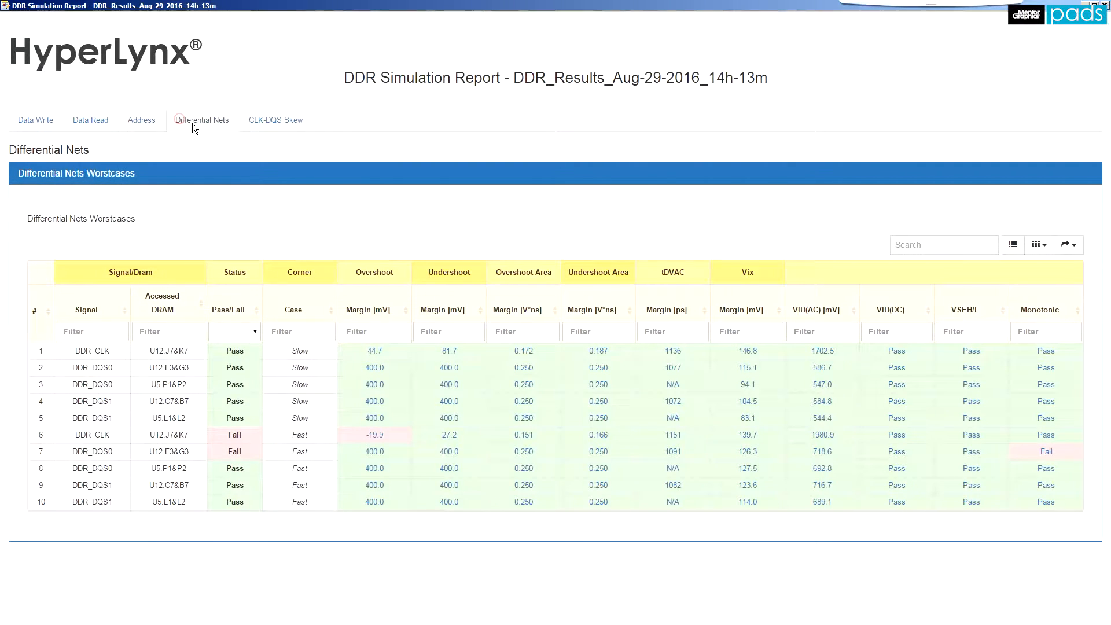
mouse_move(275, 250)
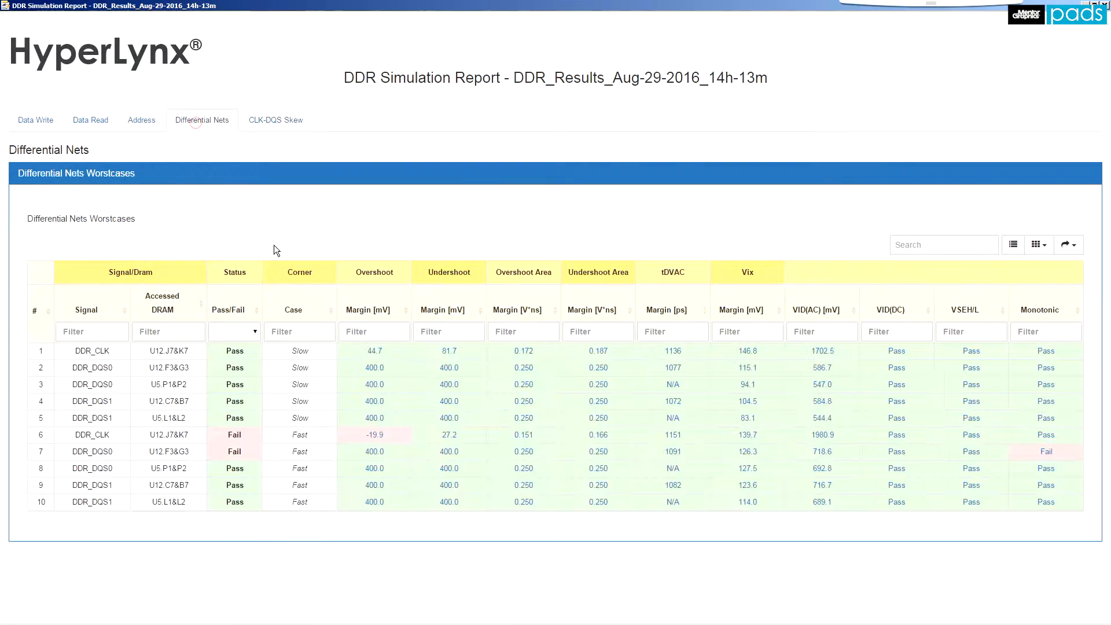
click(255, 332)
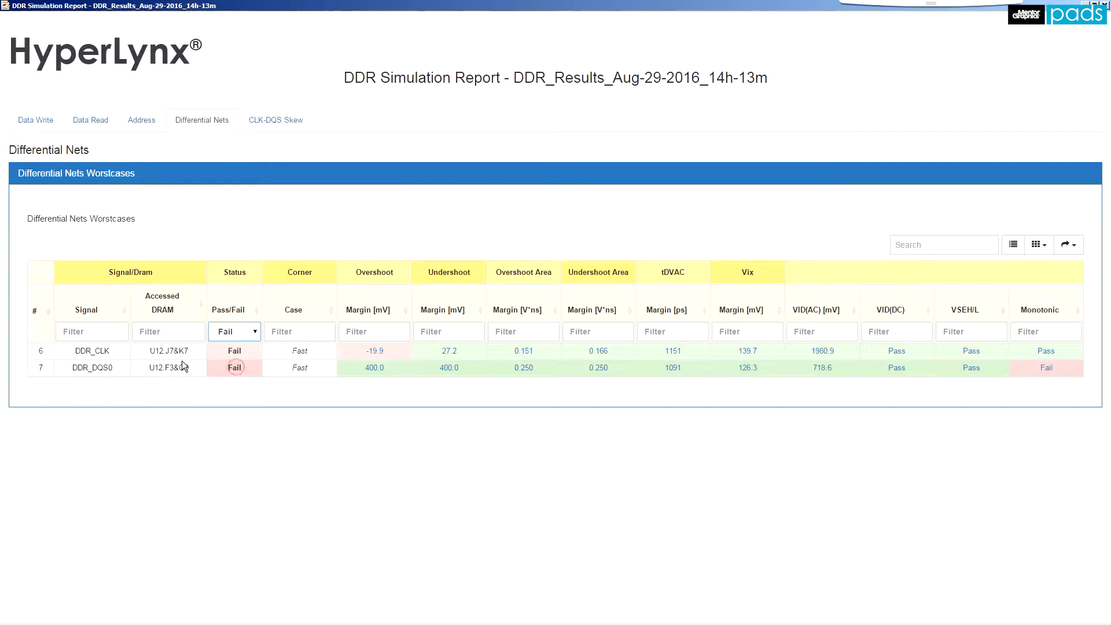
Step: Inspect a failing net's DQS and DQ waveforms in EZwave by repositioning measurement cursors
click(91, 119)
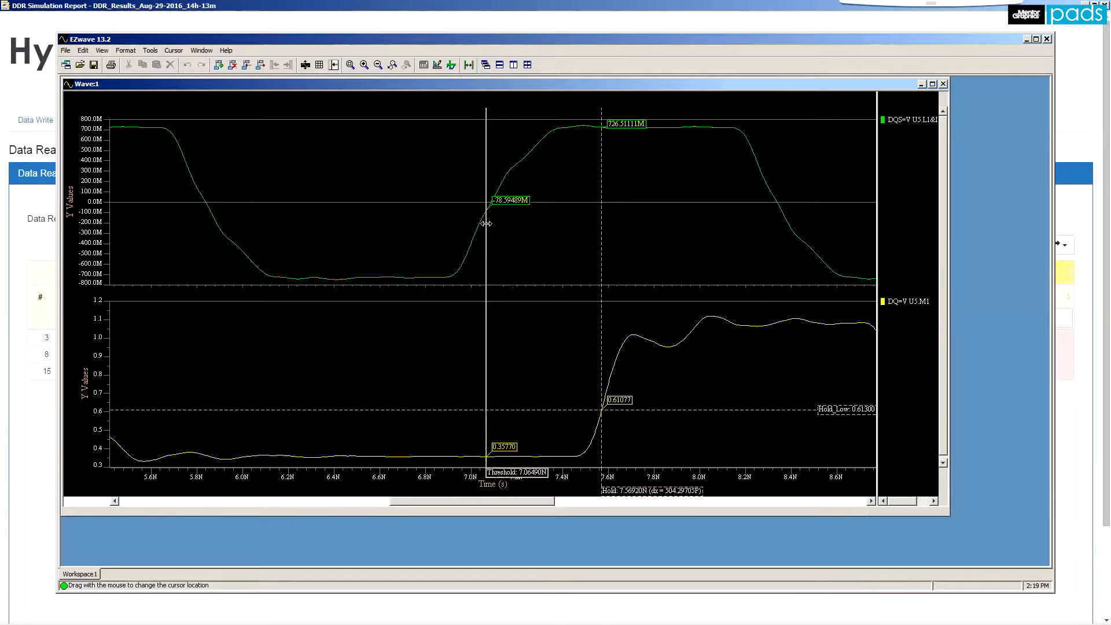
drag(486, 224, 202, 234)
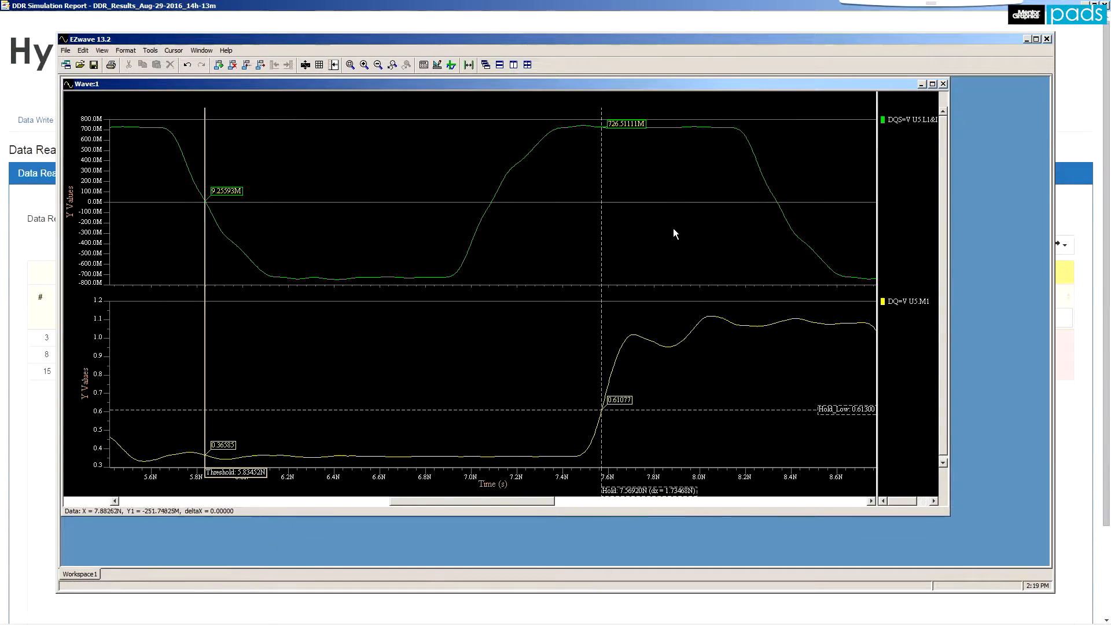
drag(597, 227, 378, 240)
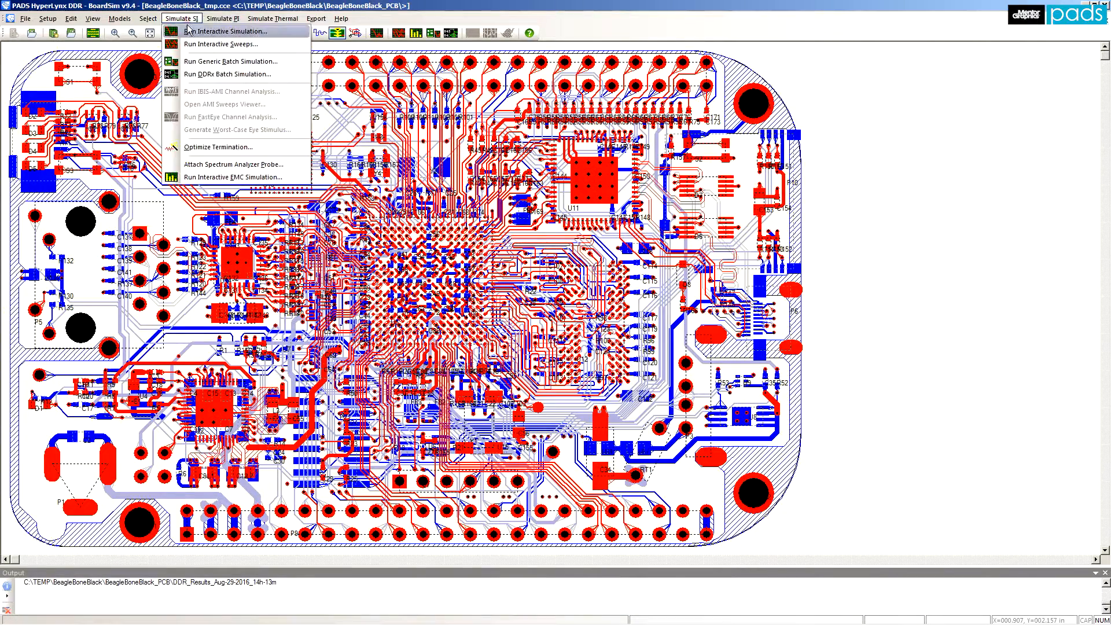
Step: Load address-net CSVs from DDR_Results_Jun-13-2016_22h-35m/RCV_Waveforms_Fast into the oscilloscope and place a measurement point
click(223, 30)
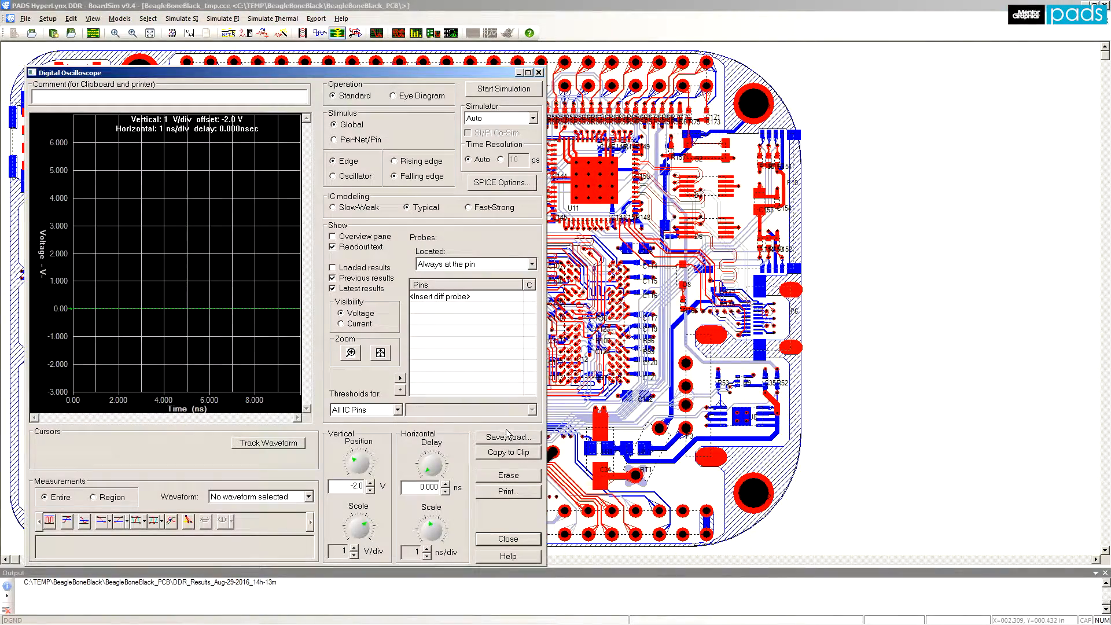
click(507, 437)
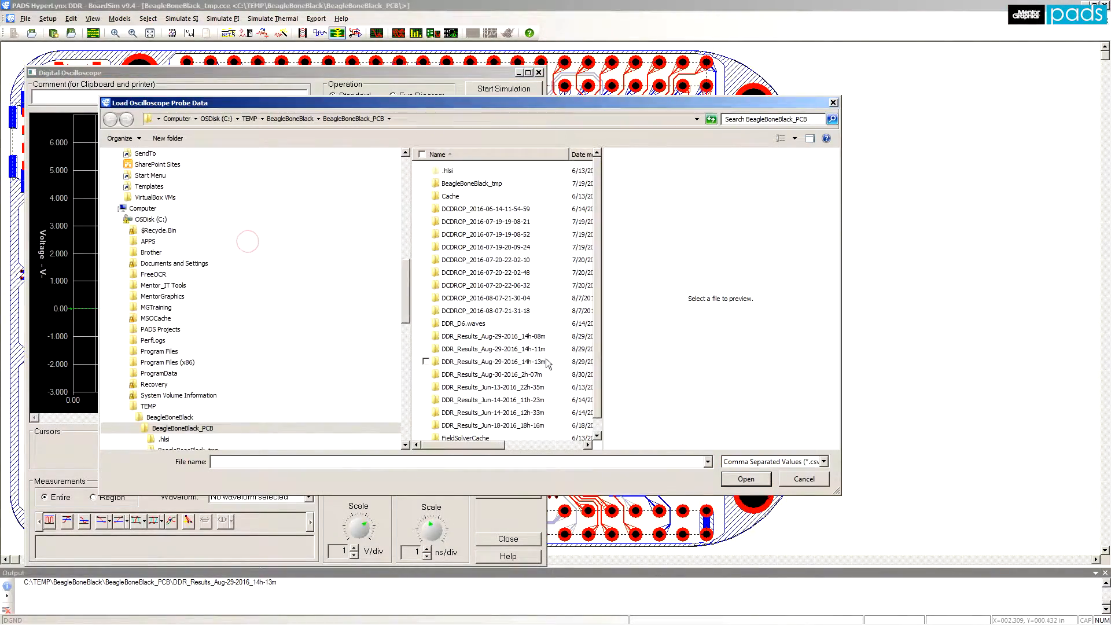
double_click(488, 388)
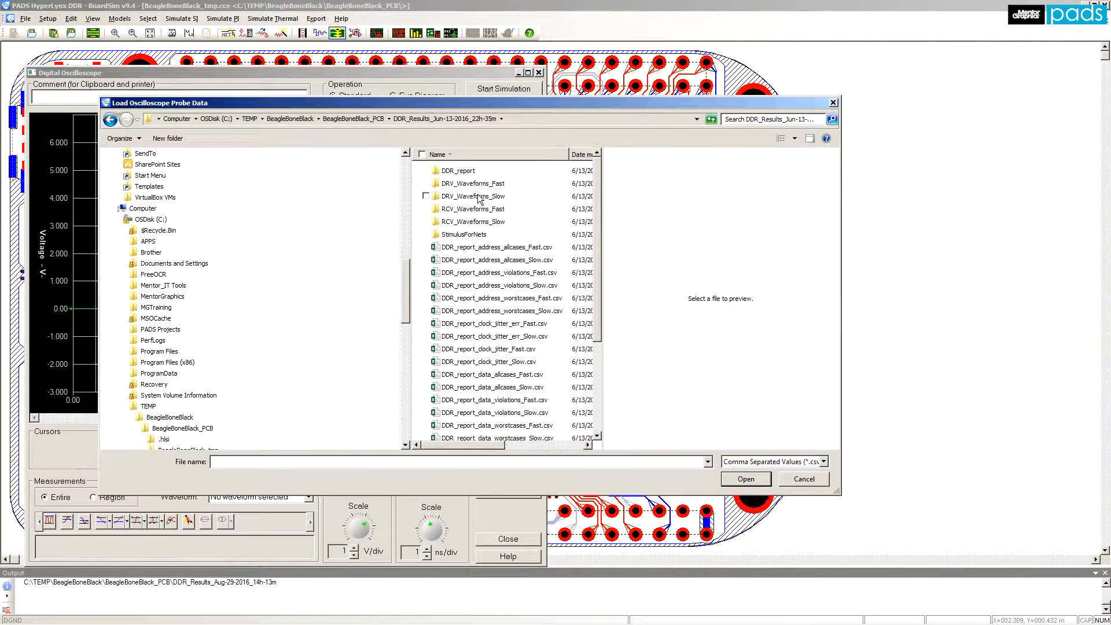
double_click(471, 209)
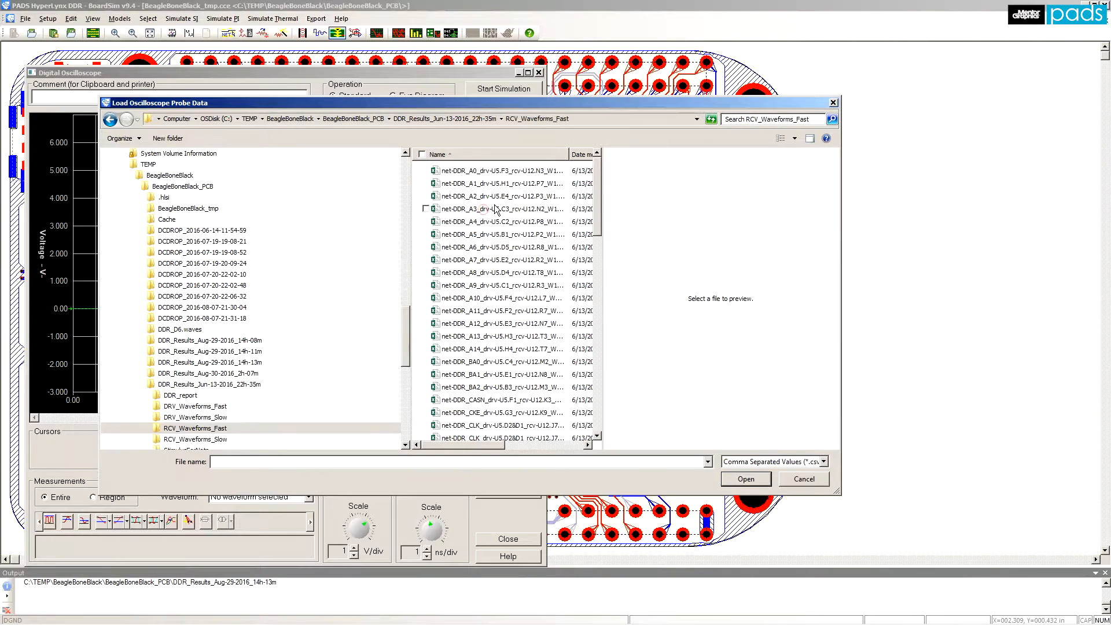
click(502, 170)
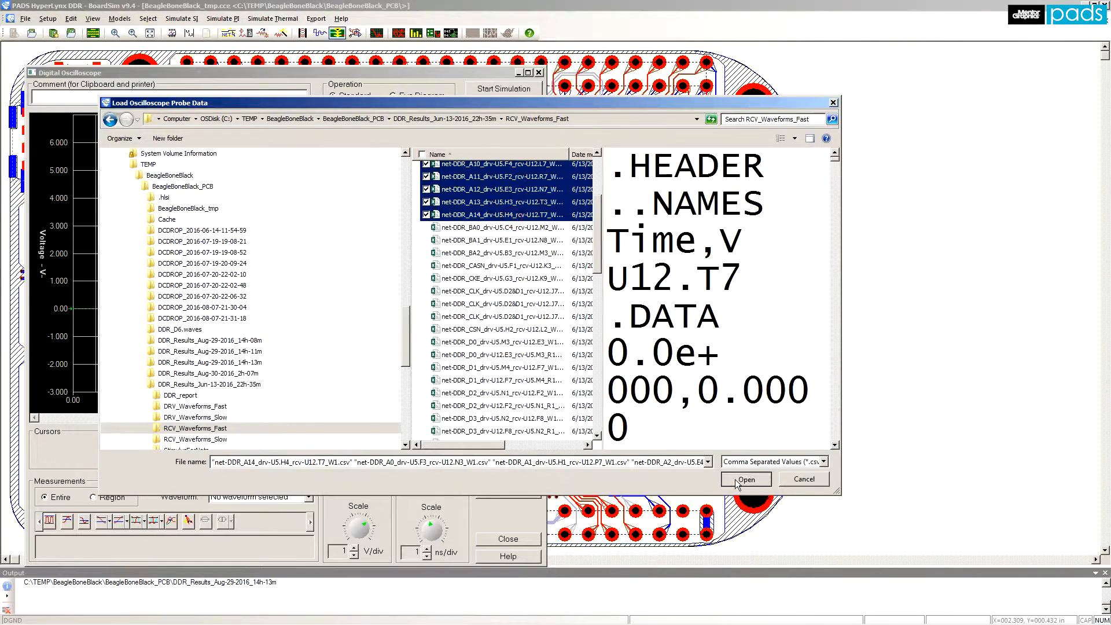
click(746, 479)
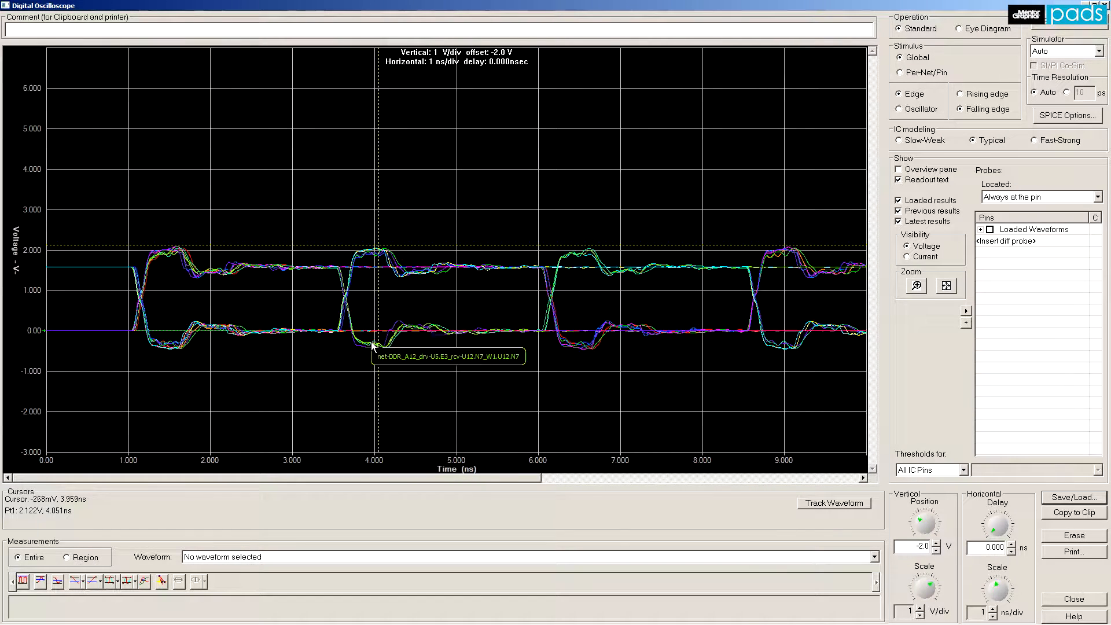
click(371, 347)
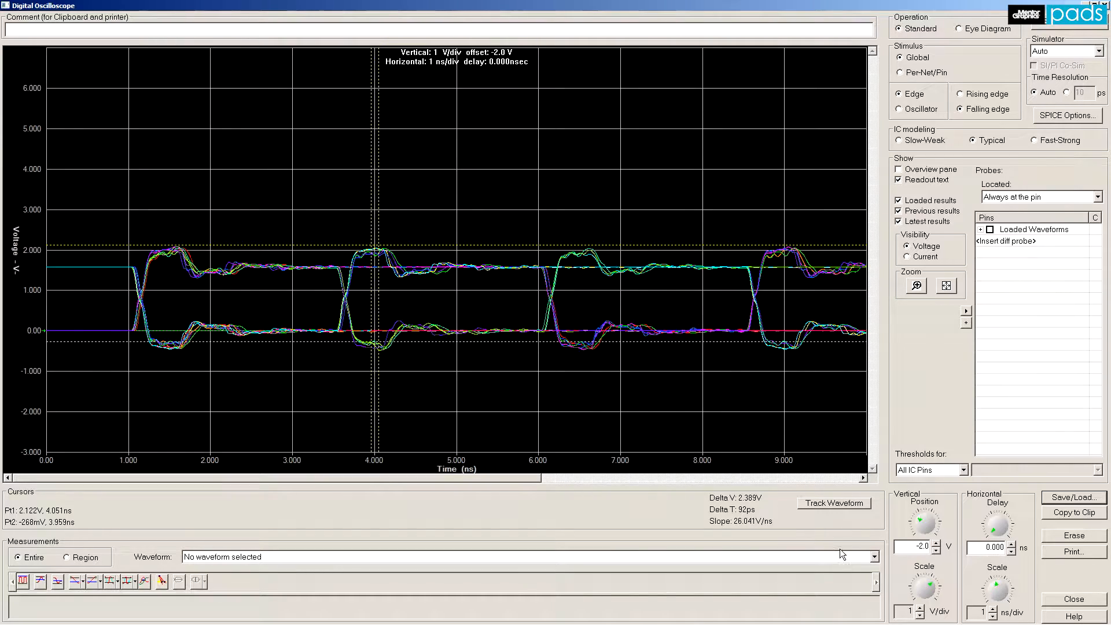